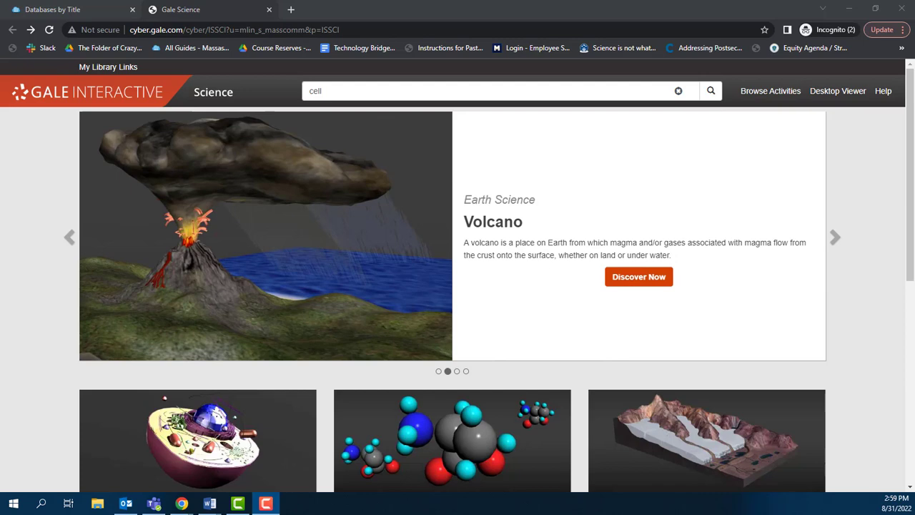
pyautogui.moveTo(76, 336)
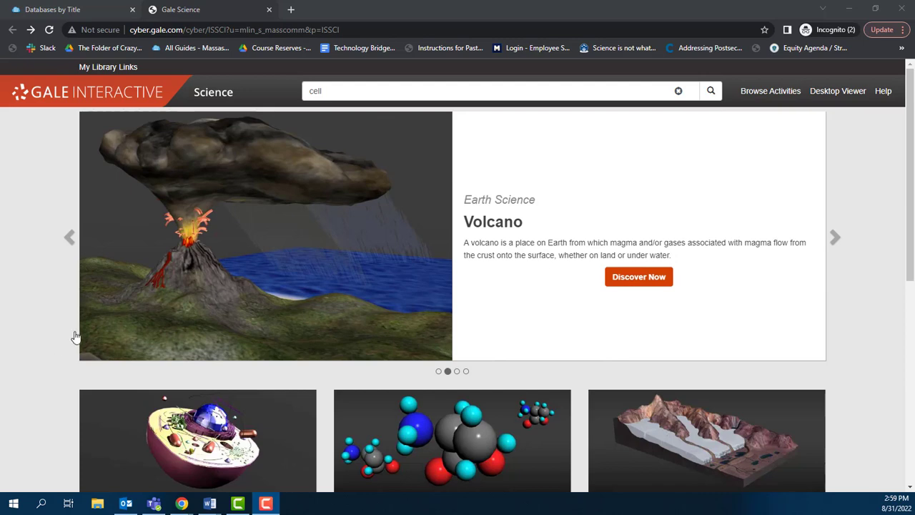
# Step: Scroll the home page down to the Biology, Chemistry, Earth Science and Human Anatomy cards
pyautogui.scroll(-3)
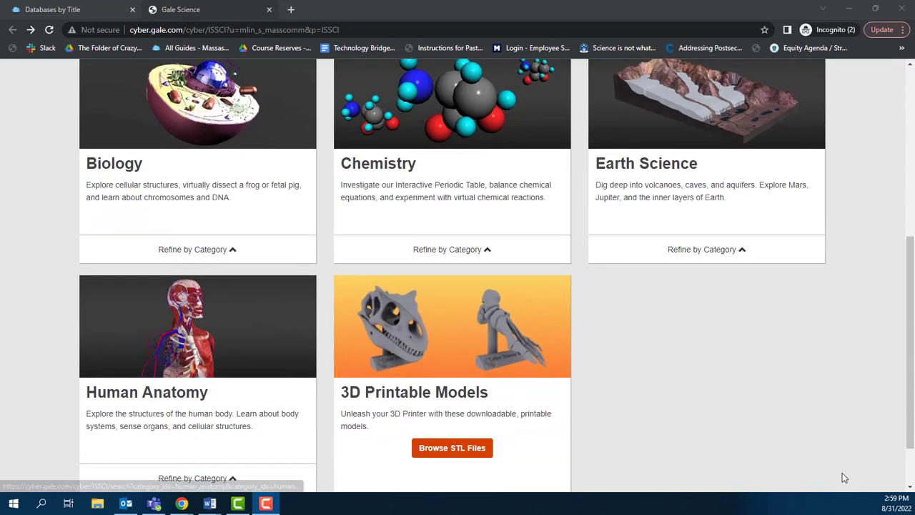
pyautogui.moveTo(810, 447)
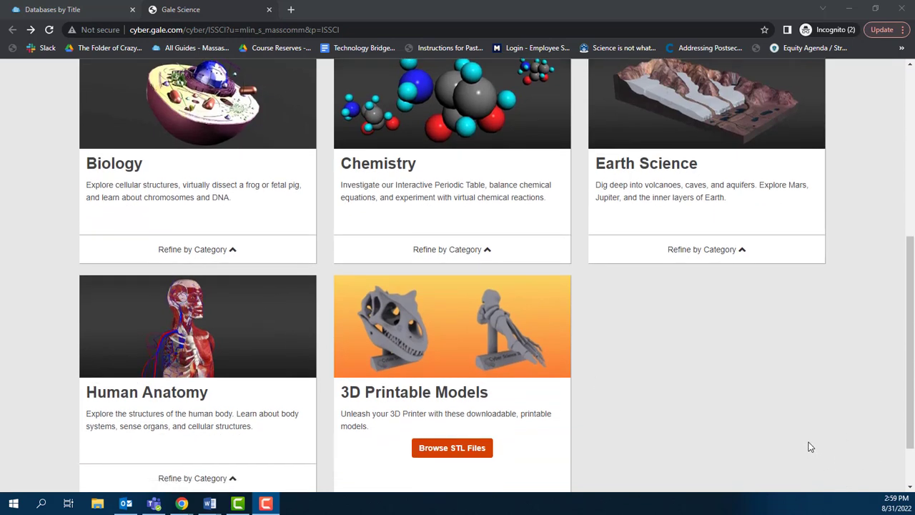
pyautogui.moveTo(792, 447)
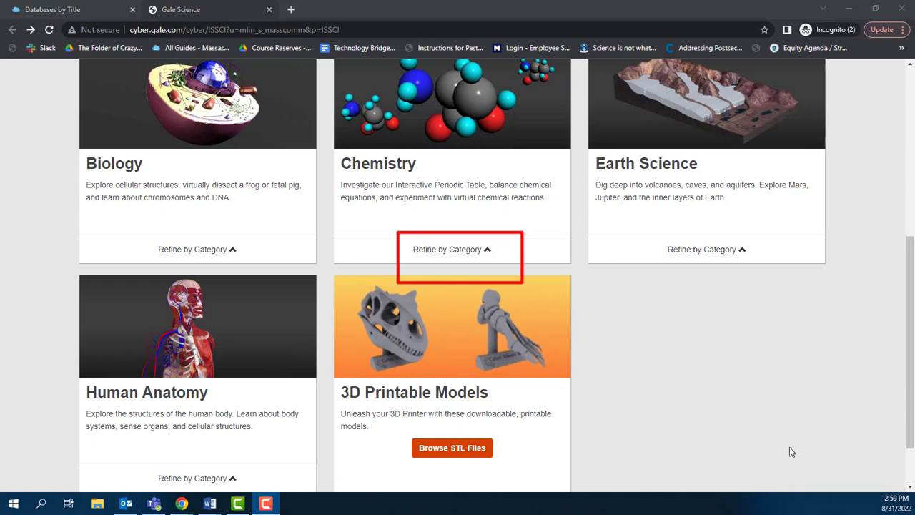
# Step: Reveal the featured Chemistry categories and open the 'cell' search results with filters
pyautogui.click(452, 250)
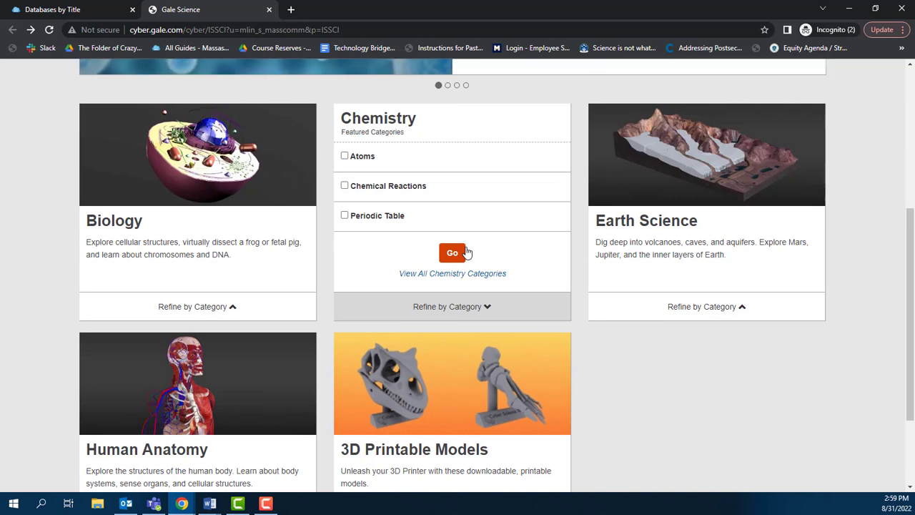
pyautogui.click(707, 306)
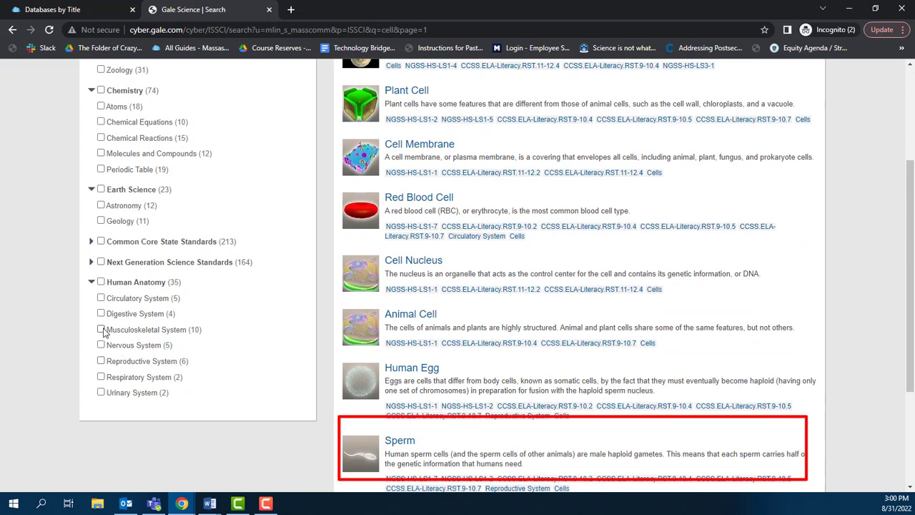
# Step: Filter results to Musculoskeletal System and select the Elbow, Wrist, and Hand result
pyautogui.click(101, 329)
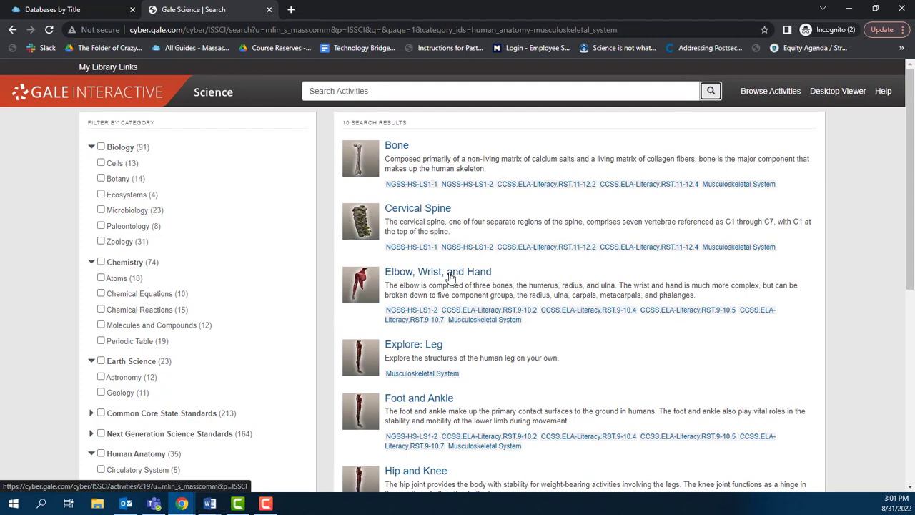
pyautogui.click(437, 272)
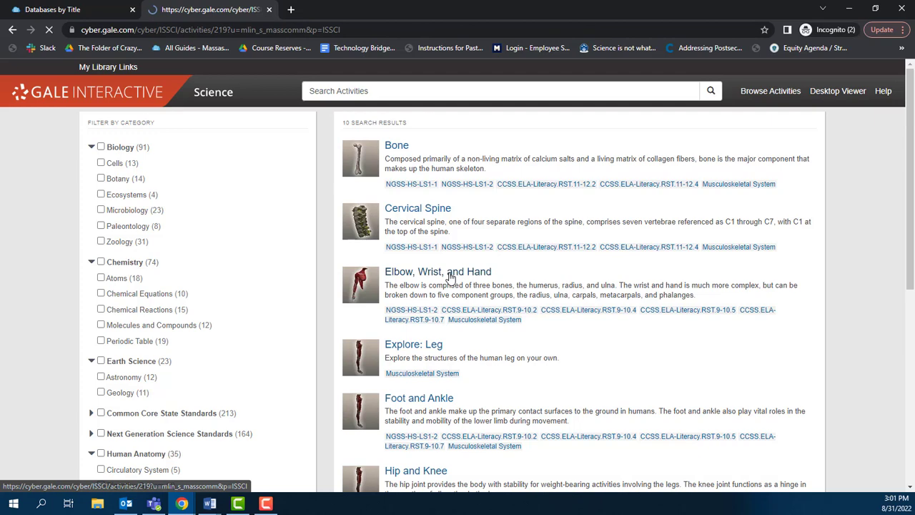
# Step: Open the Elbow, Wrist, and Hand activity to load its labelled 3D arm bone model
pyautogui.click(437, 272)
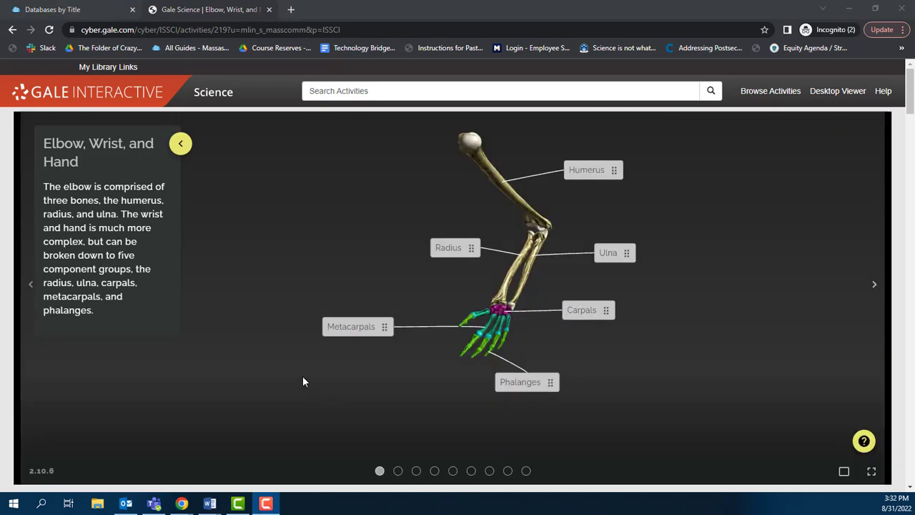
pyautogui.moveTo(291, 266)
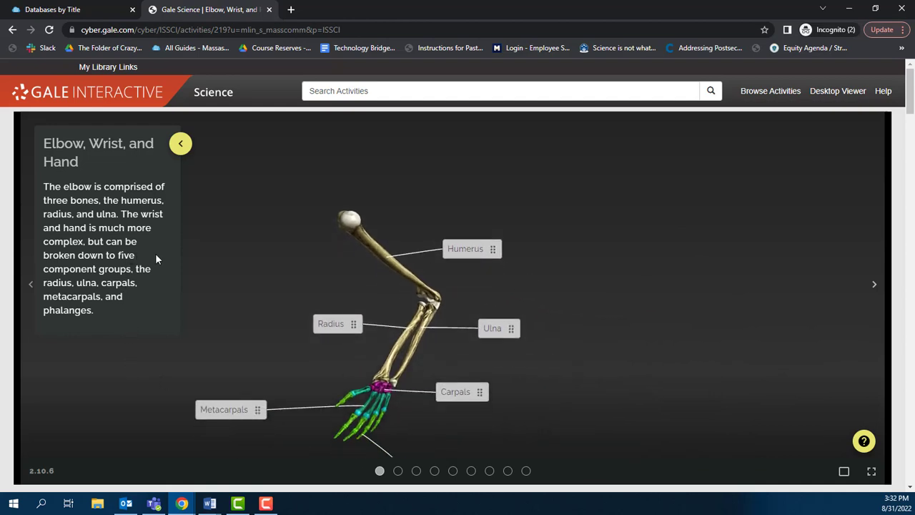
pyautogui.moveTo(378, 471)
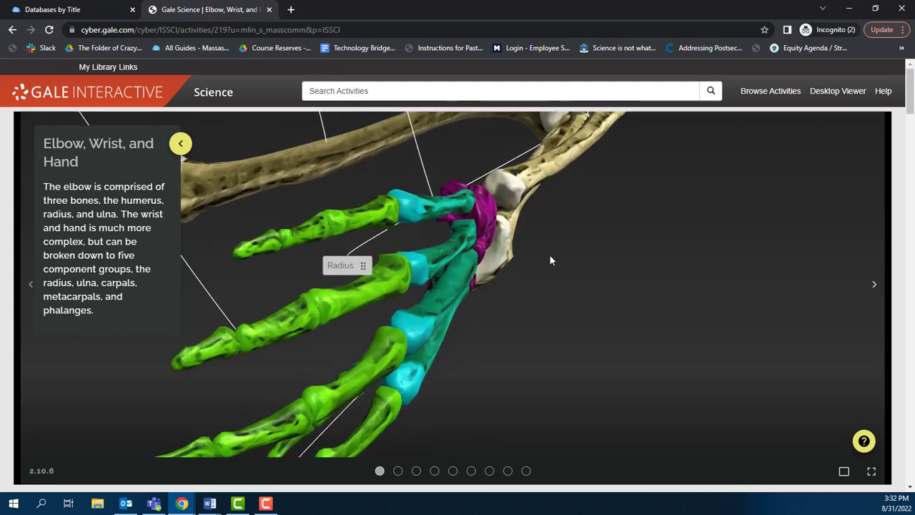
# Step: Rotate the wrist close-up to view the carpal and metacarpal bones from another angle
pyautogui.moveTo(551, 261); pyautogui.dragTo(388, 343)
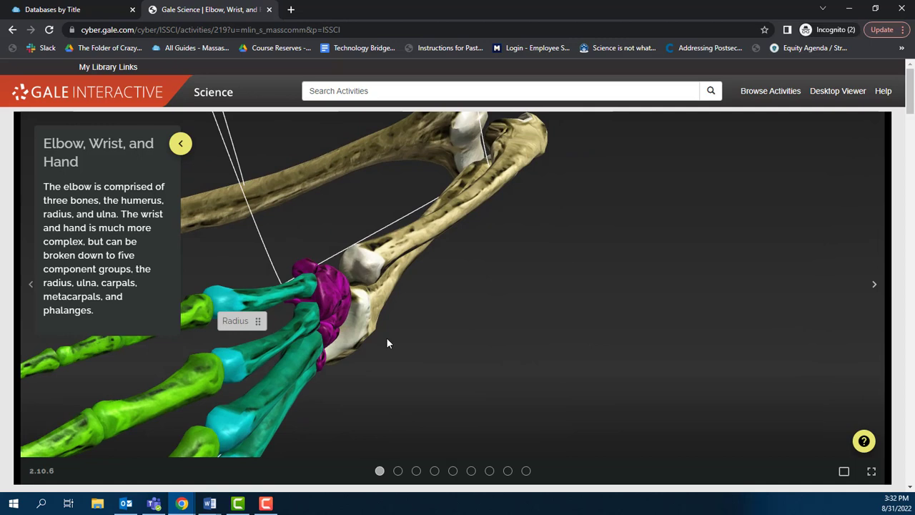
pyautogui.moveTo(339, 295)
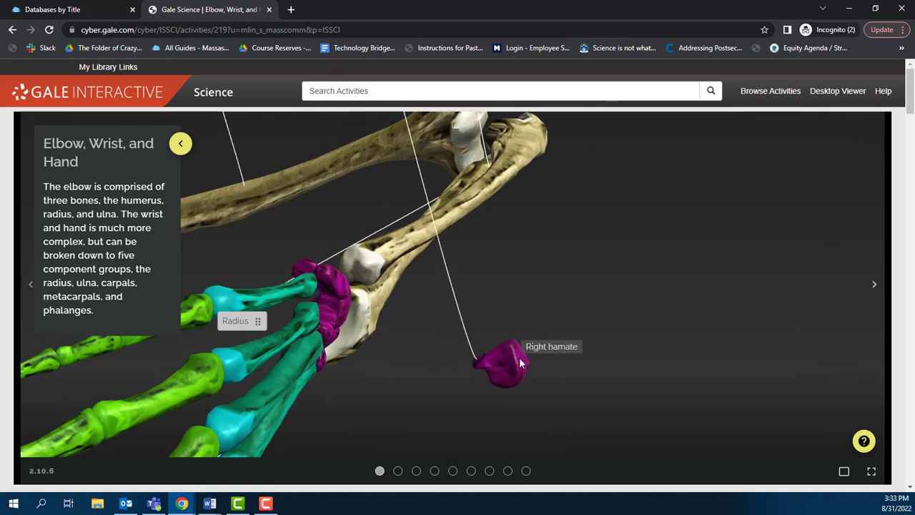
pyautogui.moveTo(422, 441)
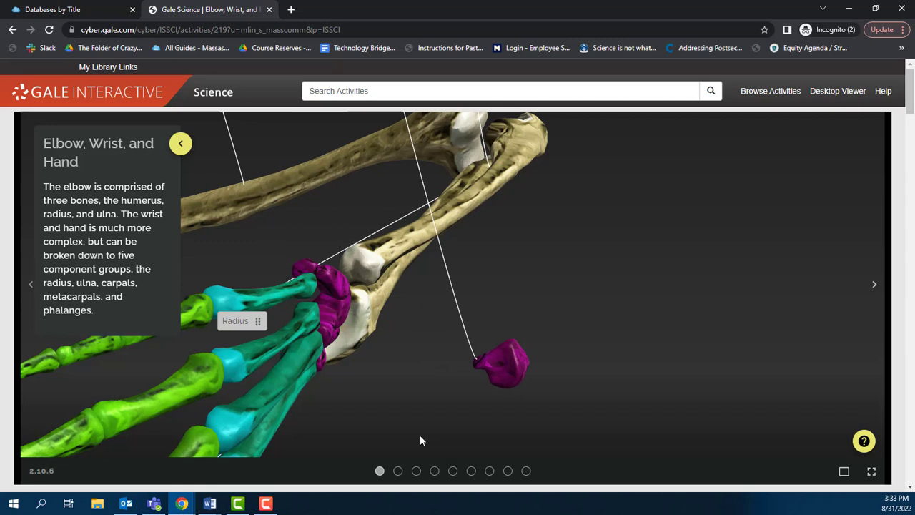
pyautogui.moveTo(504, 369)
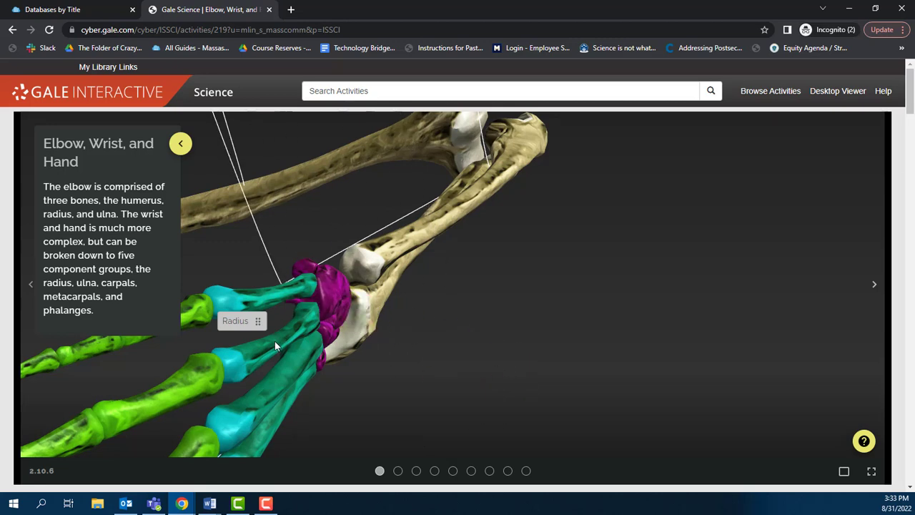
pyautogui.moveTo(521, 338)
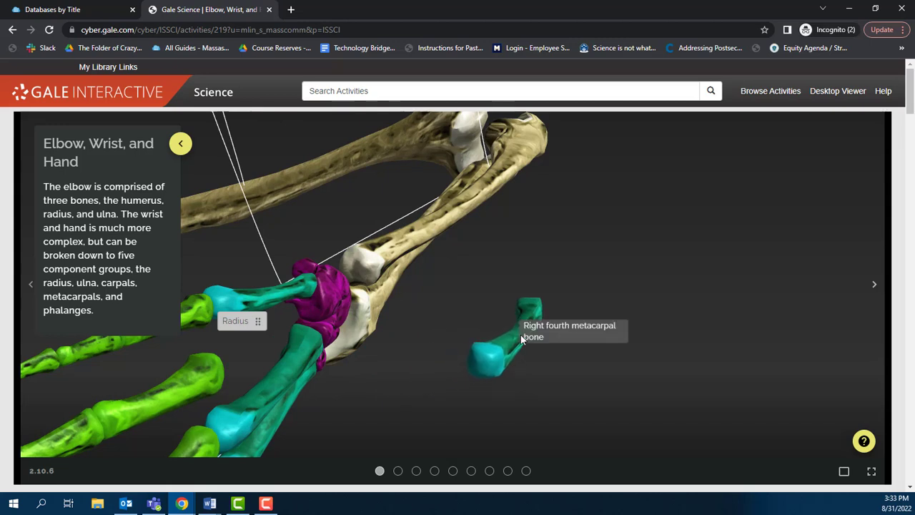
pyautogui.moveTo(506, 355)
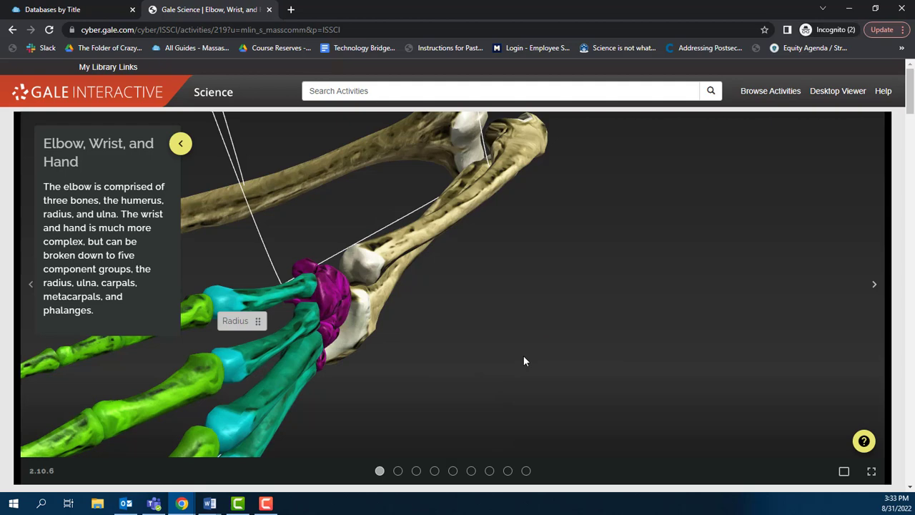
pyautogui.moveTo(380, 471)
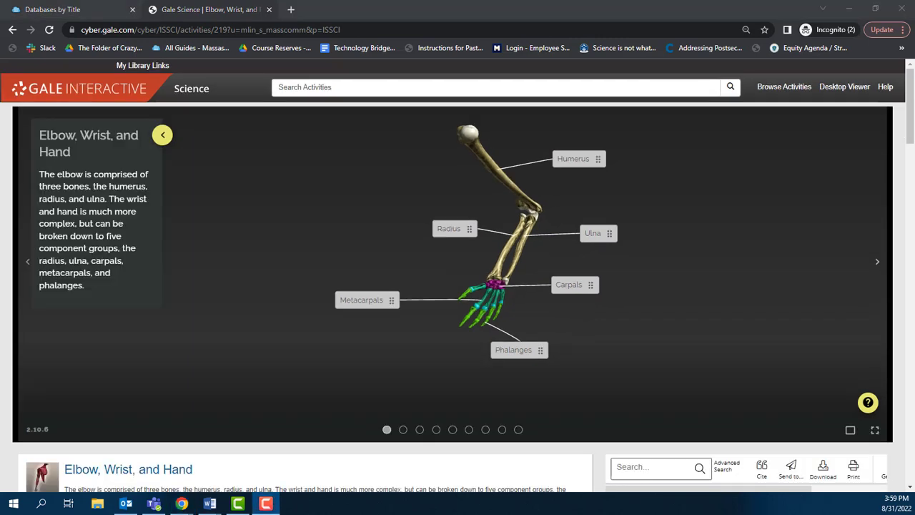
pyautogui.moveTo(403, 430)
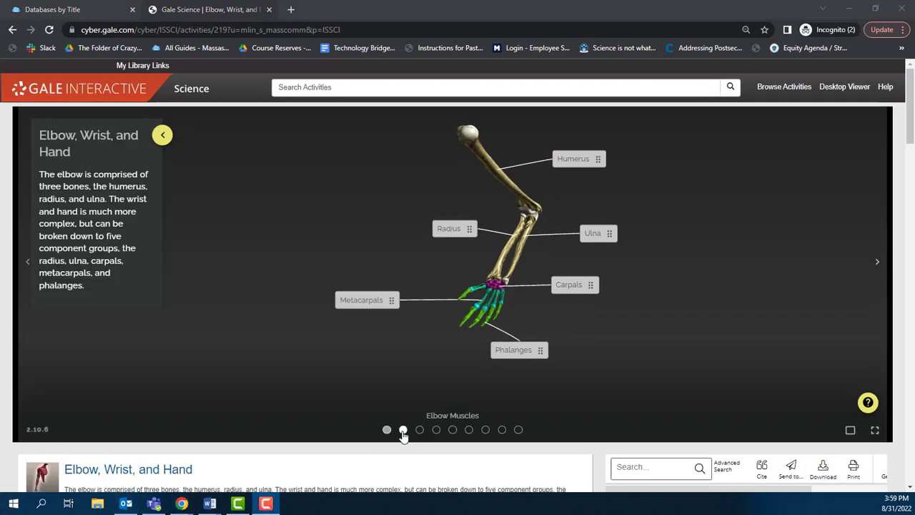
# Step: Move through the Elbow Muscles and Supination slides to the Quiz 1 slide
pyautogui.click(403, 430)
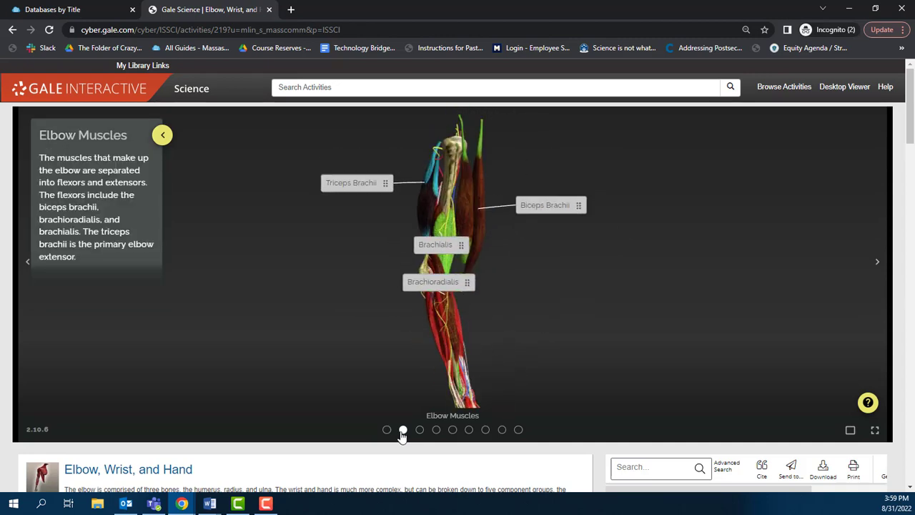
pyautogui.click(401, 430)
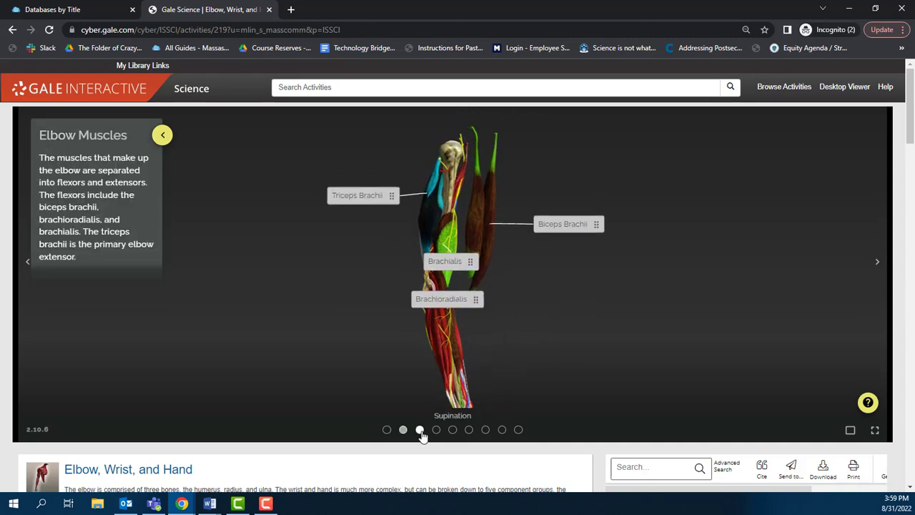
pyautogui.click(418, 430)
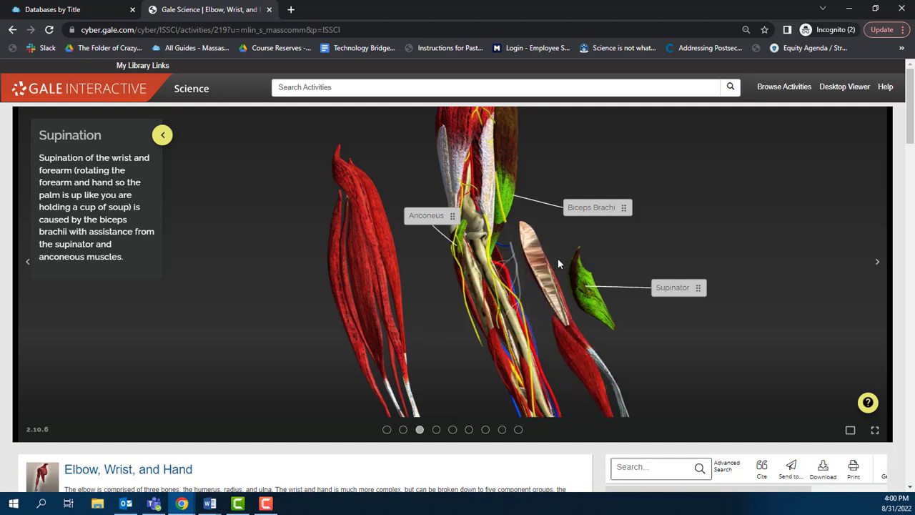
pyautogui.moveTo(559, 263)
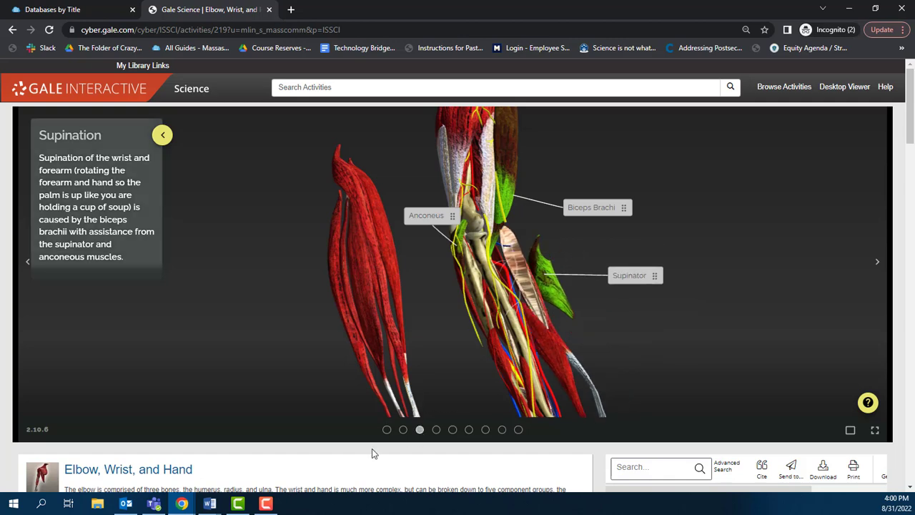
pyautogui.click(501, 429)
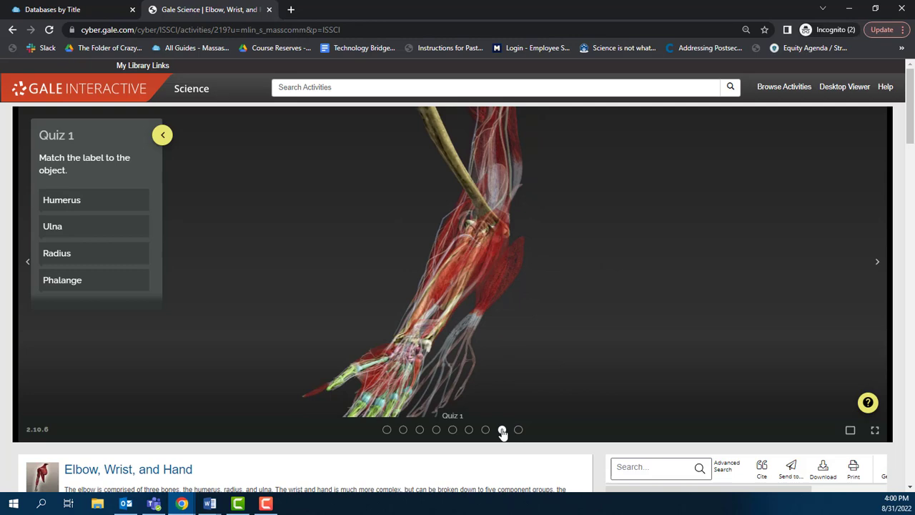
# Step: Reload the Quiz 1 dot to bring up the skeleton-only arm model
pyautogui.click(502, 430)
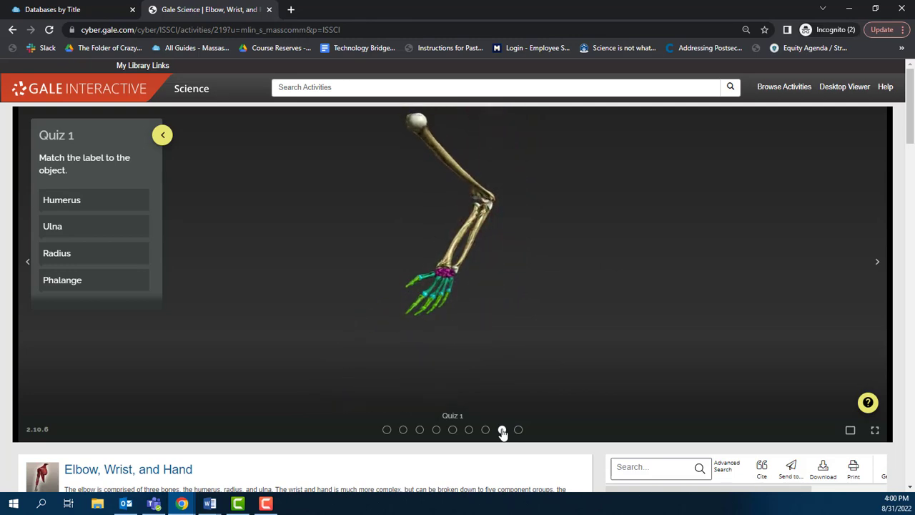
pyautogui.click(502, 430)
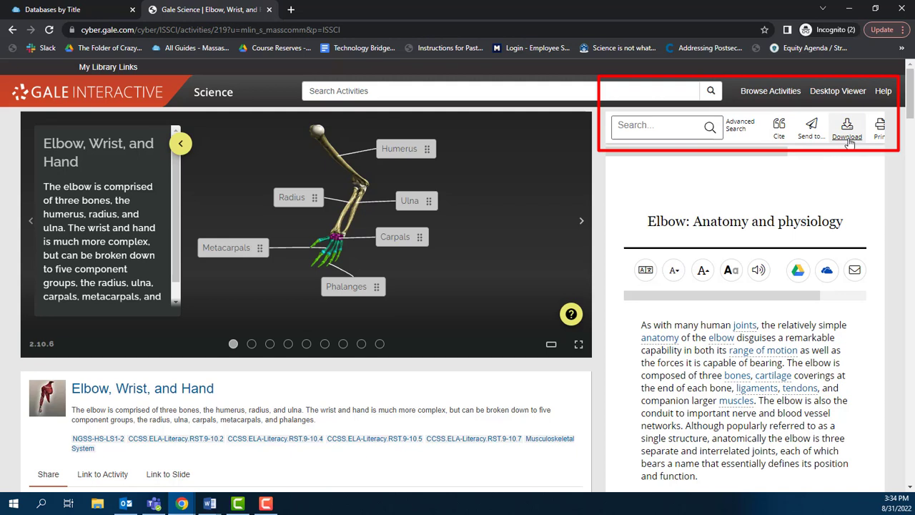
pyautogui.moveTo(880, 136)
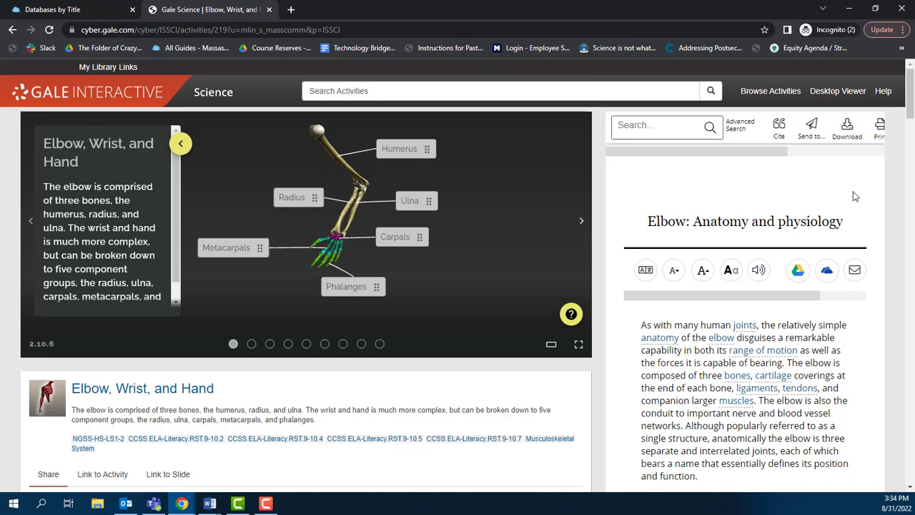
pyautogui.moveTo(744, 326)
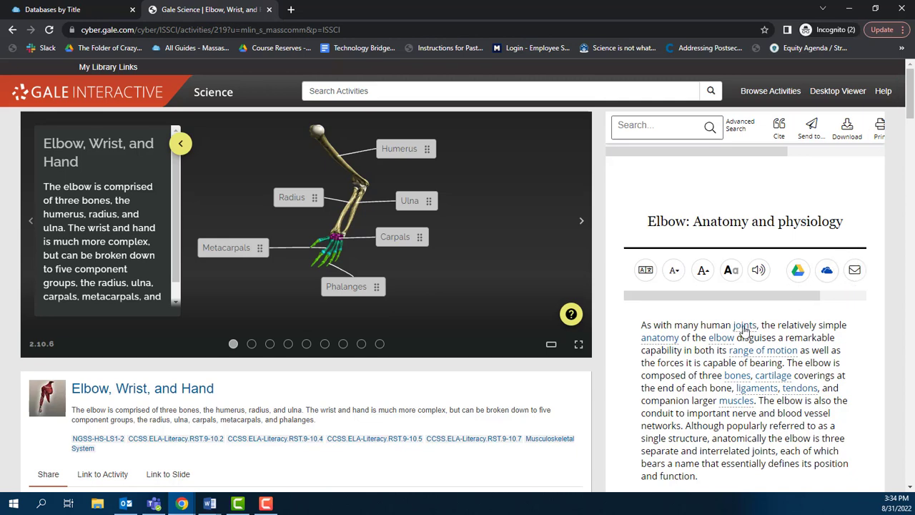
pyautogui.moveTo(744, 325)
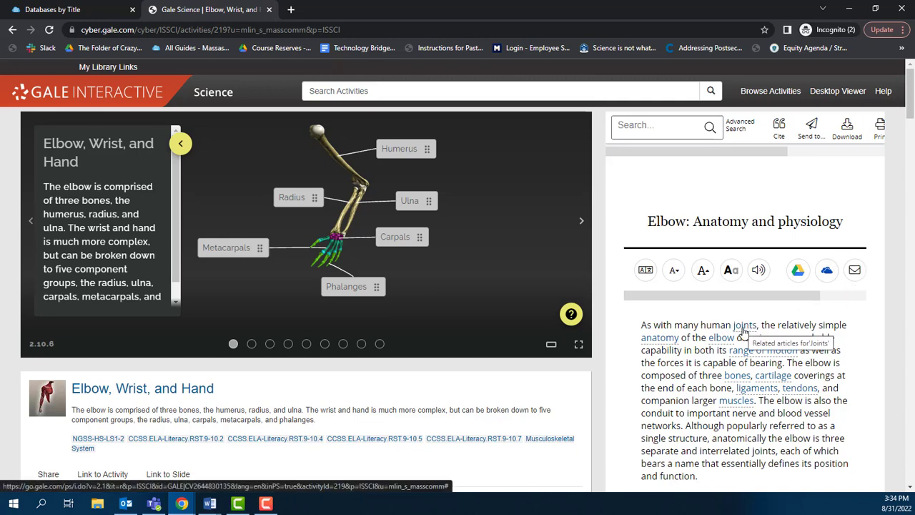
# Step: Open the Articles for Joints popup from the elbow article's 'joints' link
pyautogui.click(743, 324)
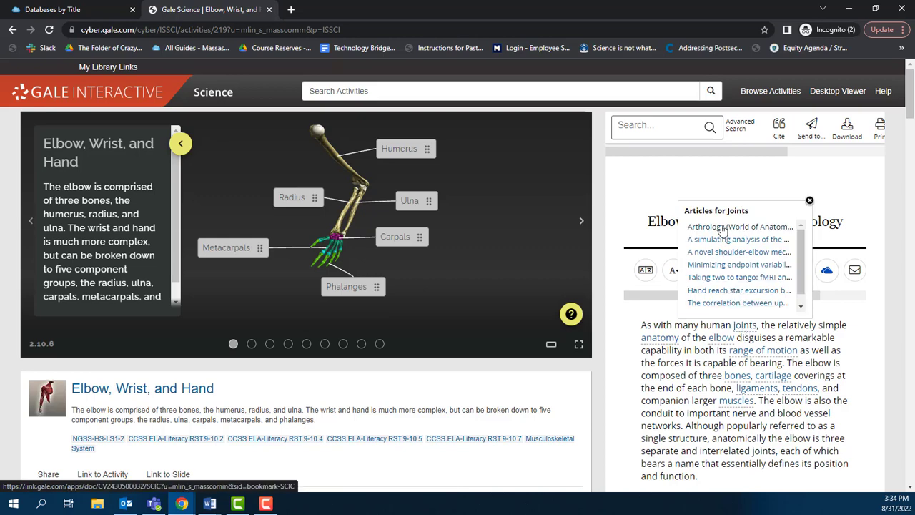
# Step: Open and scroll through the Arthrology article, then close its tab
pyautogui.click(738, 226)
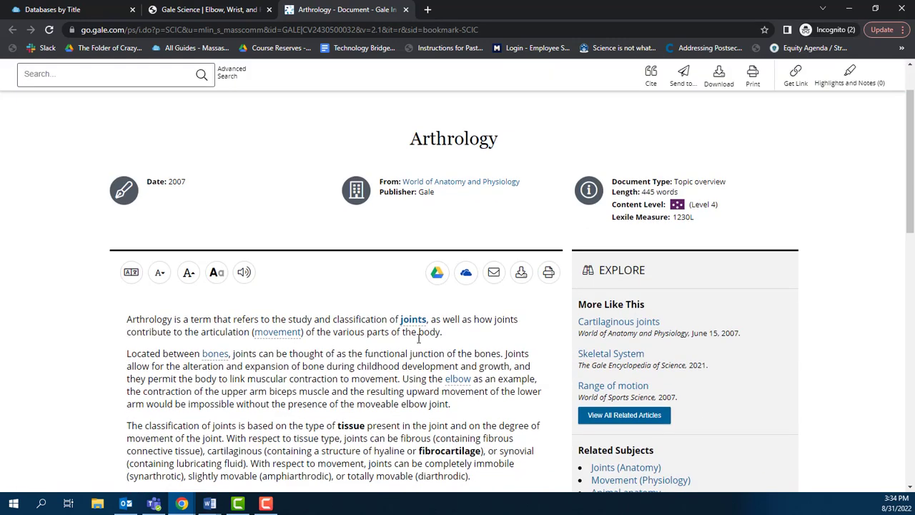
pyautogui.scroll(-3)
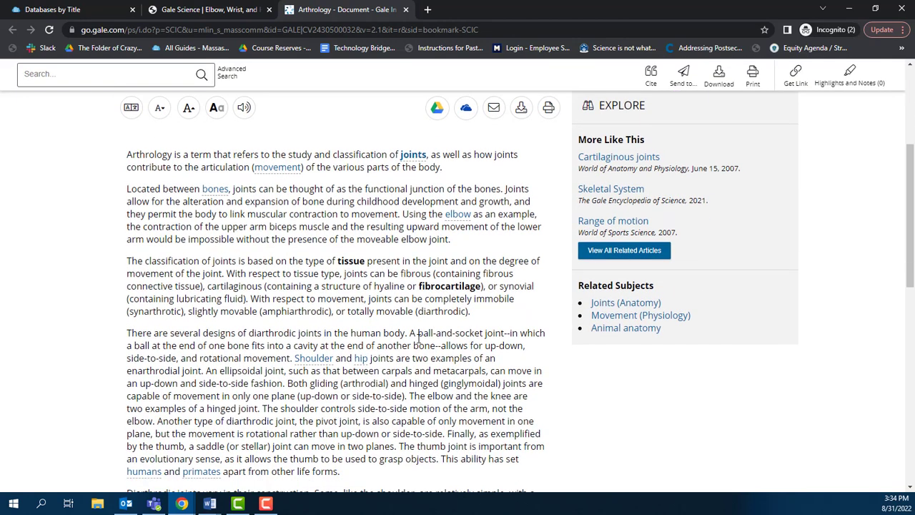
pyautogui.scroll(-3)
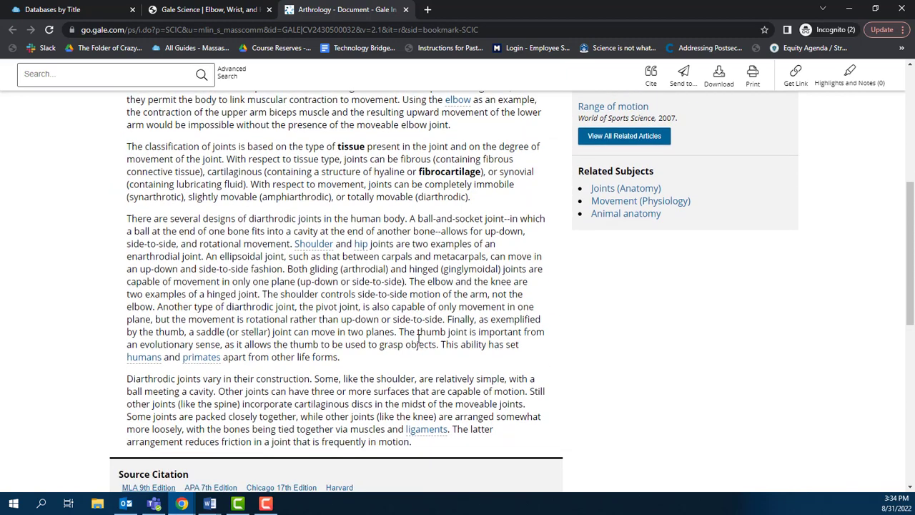
pyautogui.scroll(-3)
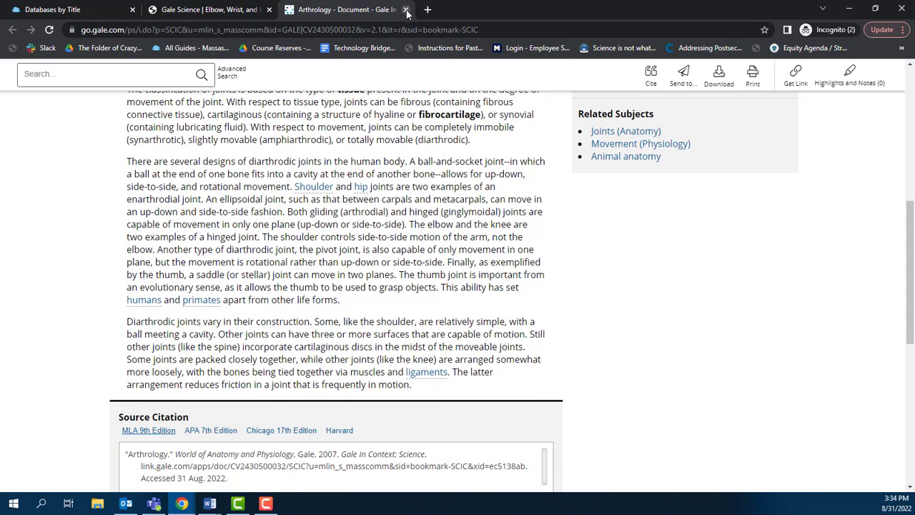
pyautogui.click(407, 10)
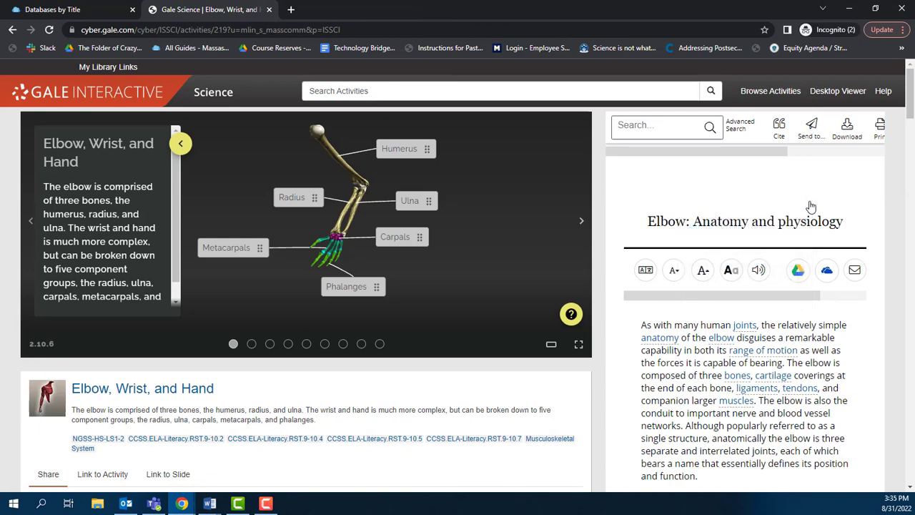
pyautogui.moveTo(703, 270)
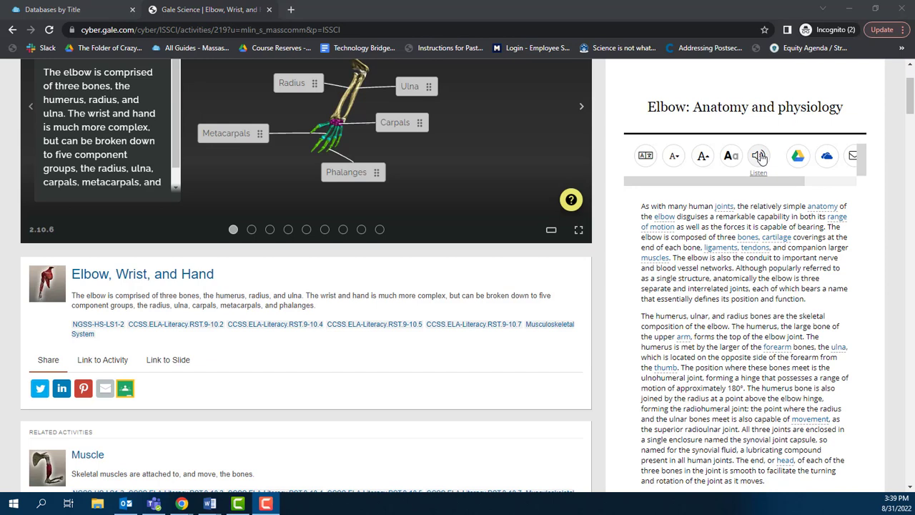
# Step: Start read-aloud of the Elbow: Anatomy and physiology article with the Listen button
pyautogui.click(760, 156)
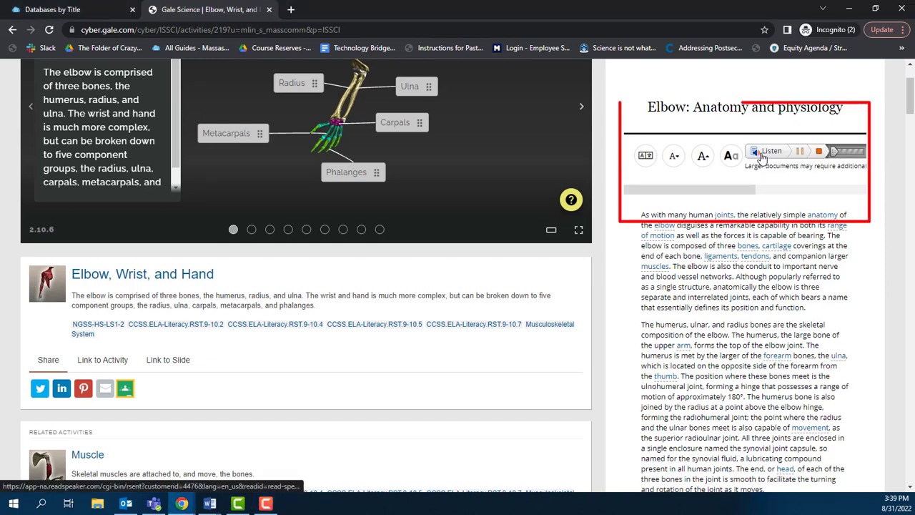
pyautogui.click(765, 152)
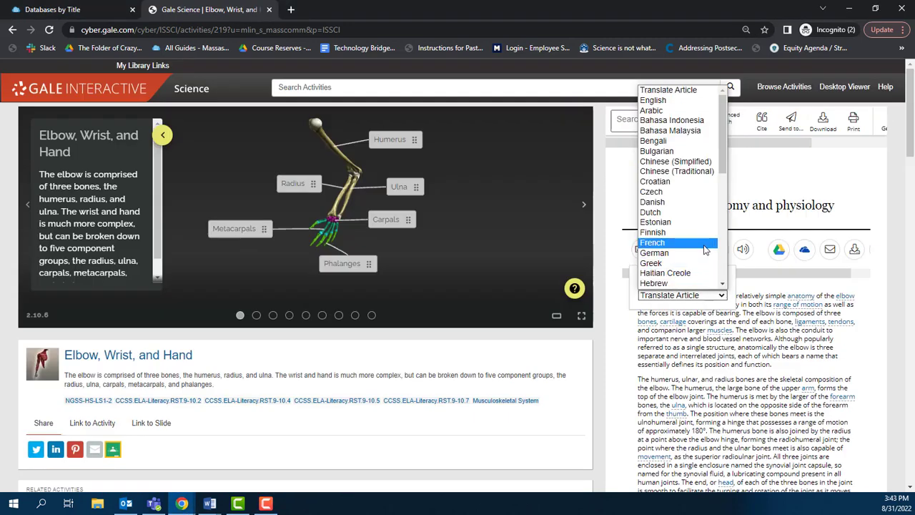
# Step: Translate the elbow article into French ('Coude : Anatomie et physiologie') and play the French read-aloud
pyautogui.click(652, 242)
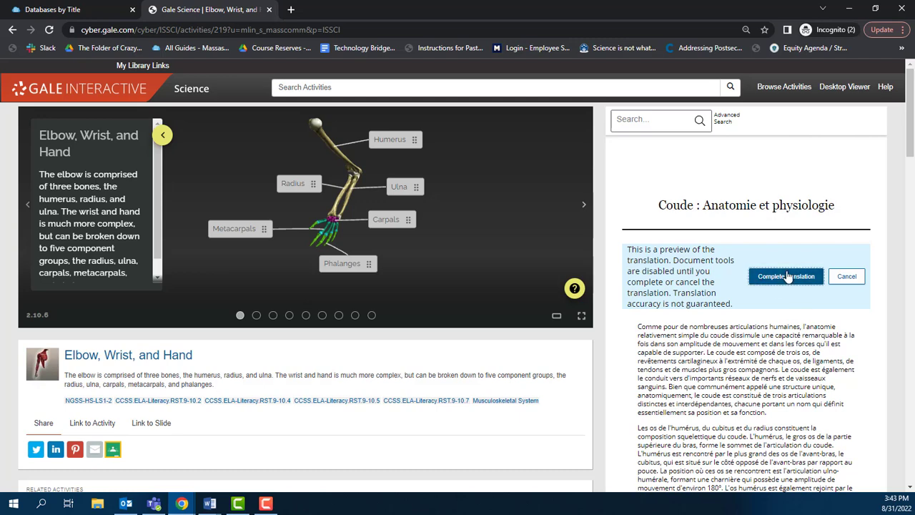
pyautogui.click(786, 276)
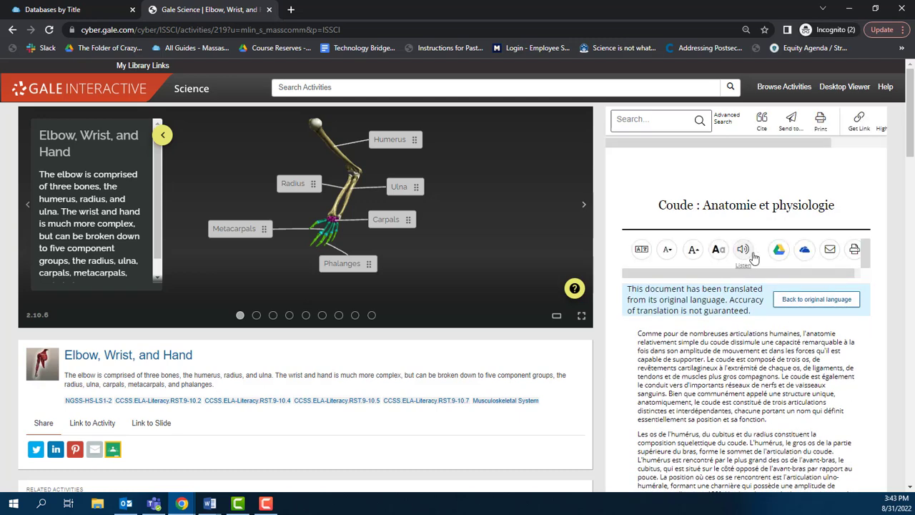
pyautogui.click(743, 249)
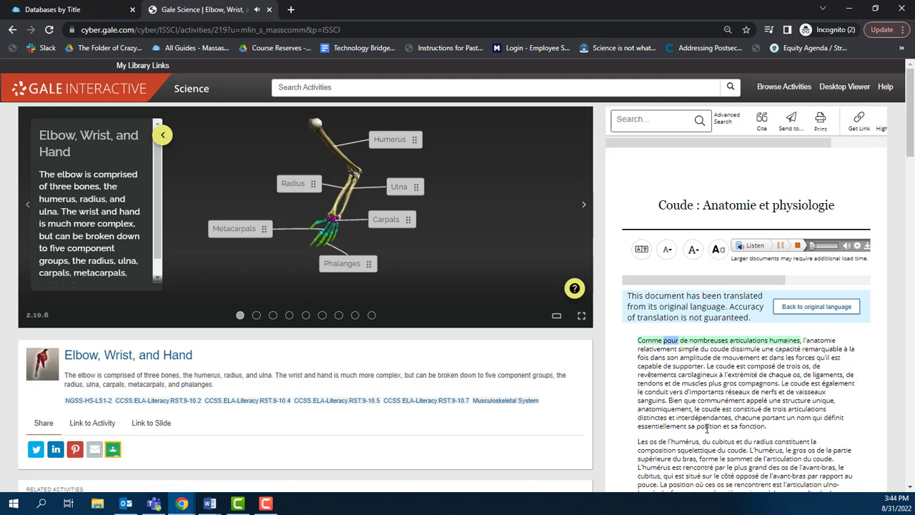